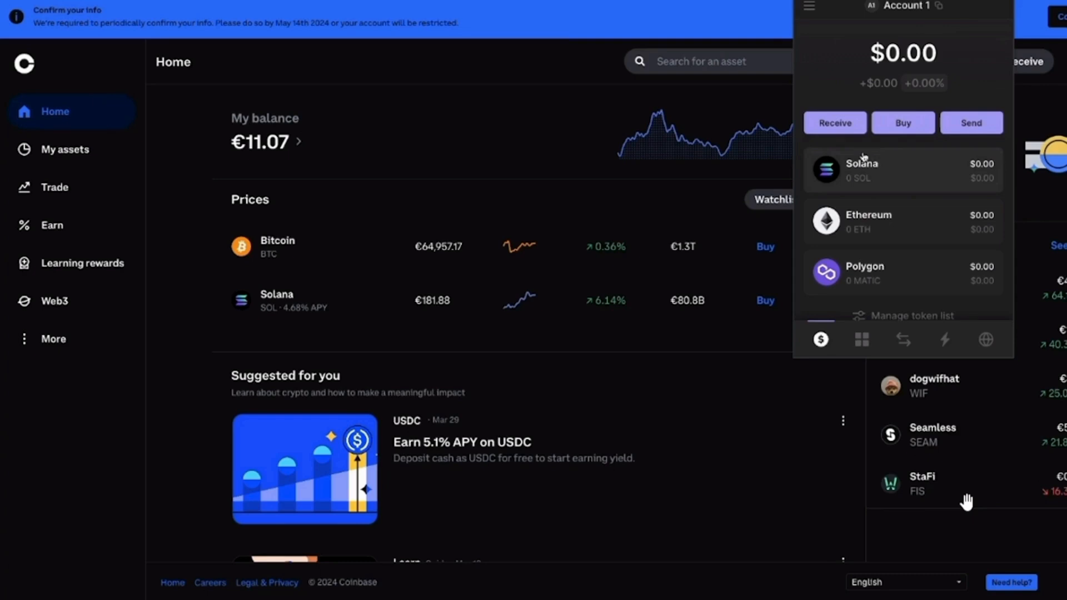
Step: Start a Solana send of 8.91 EUR in Coinbase, leaving the recipient blank
left_click(833, 123)
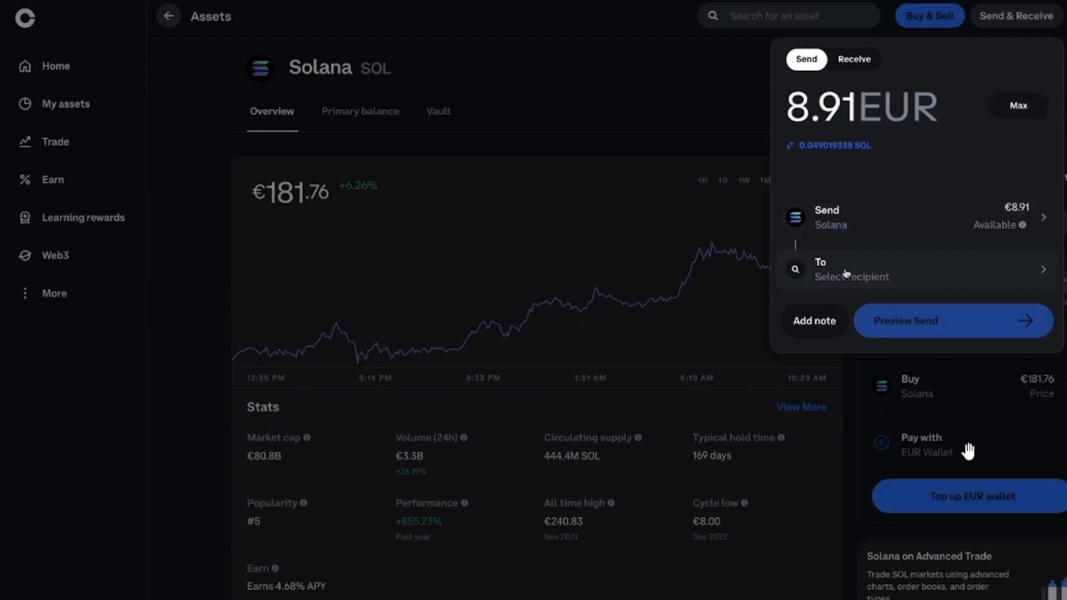
Step: Address the send to the Phantom wallet and preview it: €8.89 plus €0.02 fee
left_click(850, 269)
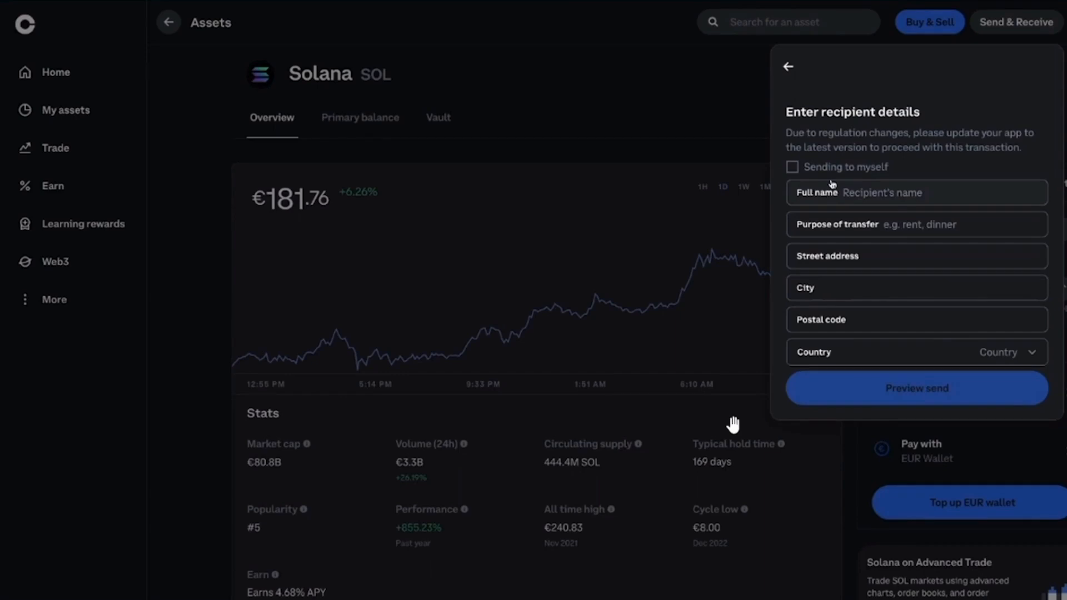
left_click(916, 387)
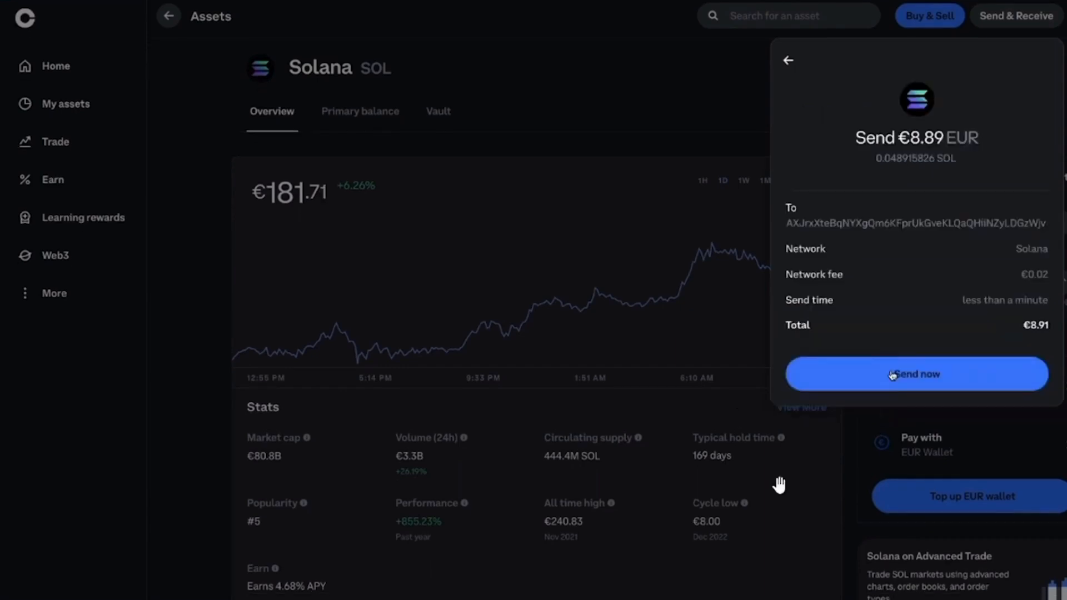